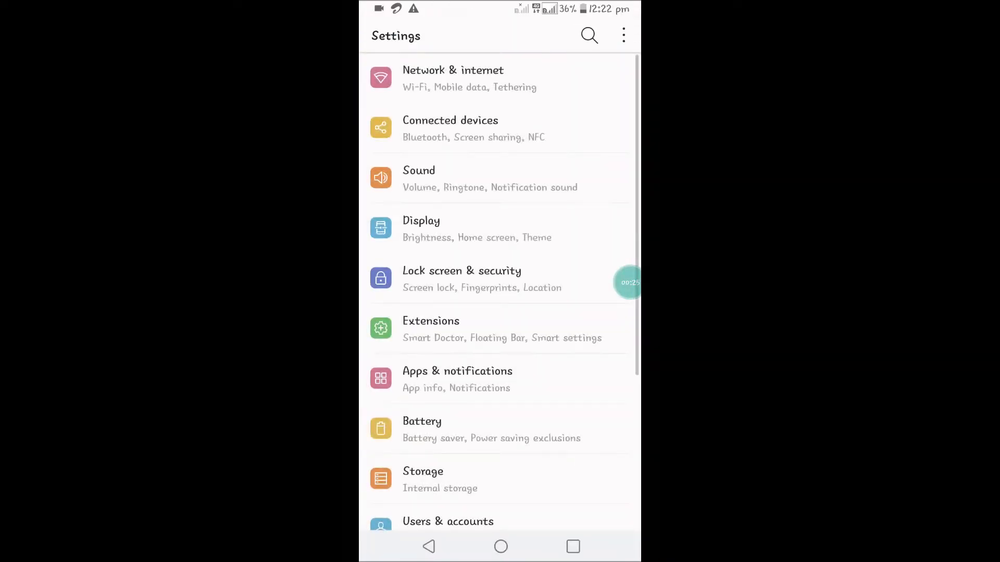
Reach Language & input under System and show the Manage keyboards list.
scroll("down", 3)
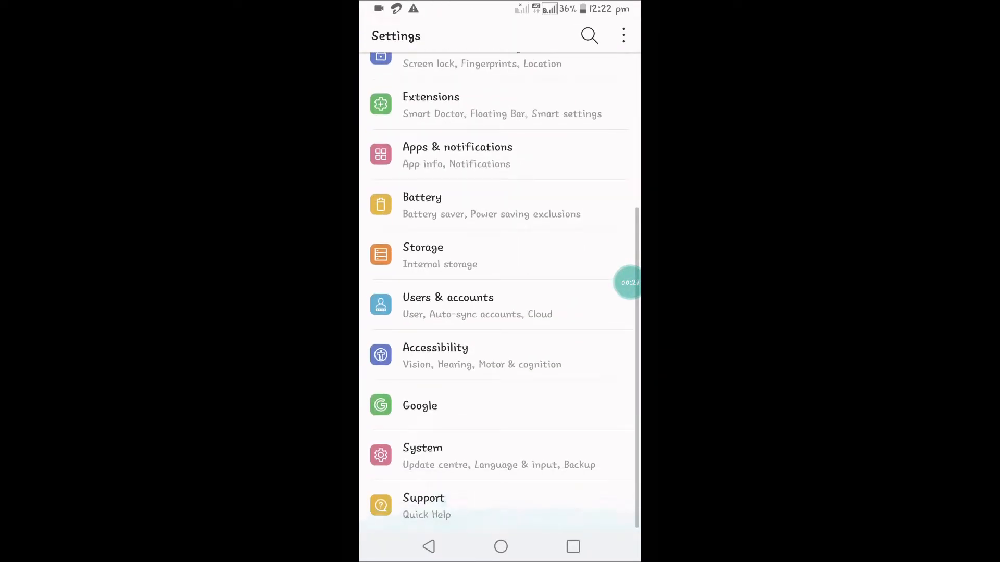
left_click(490, 455)
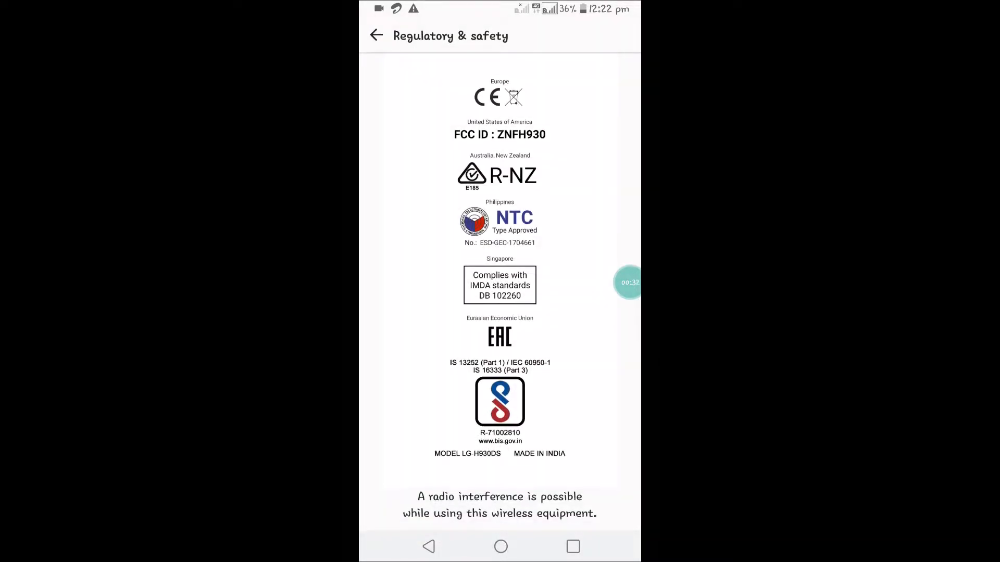
left_click(376, 36)
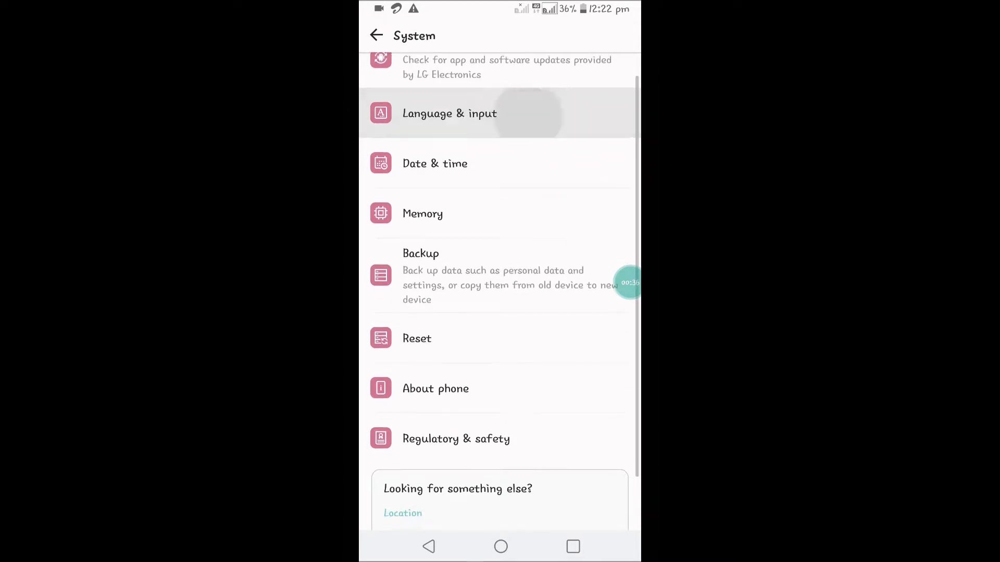
left_click(450, 112)
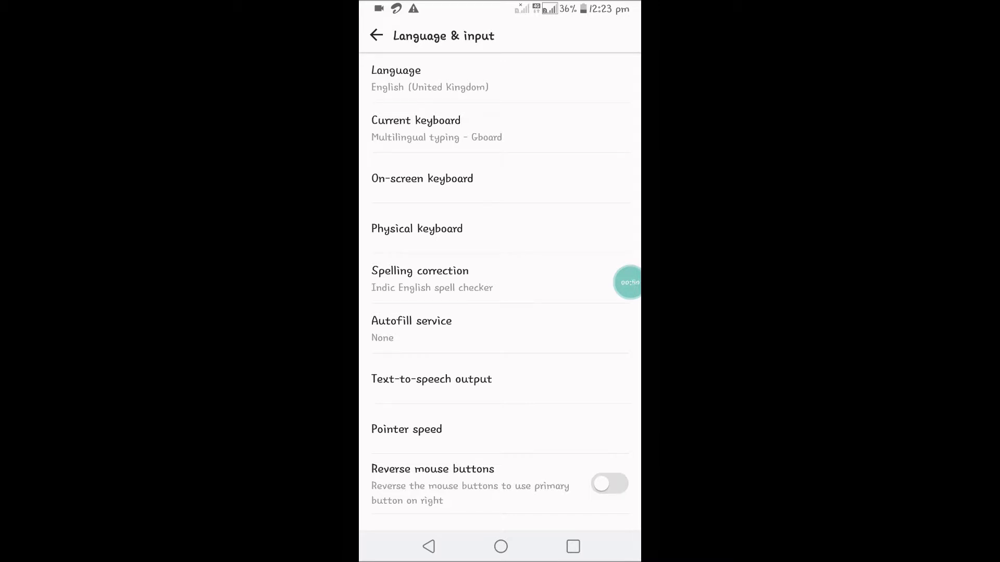
left_click(416, 127)
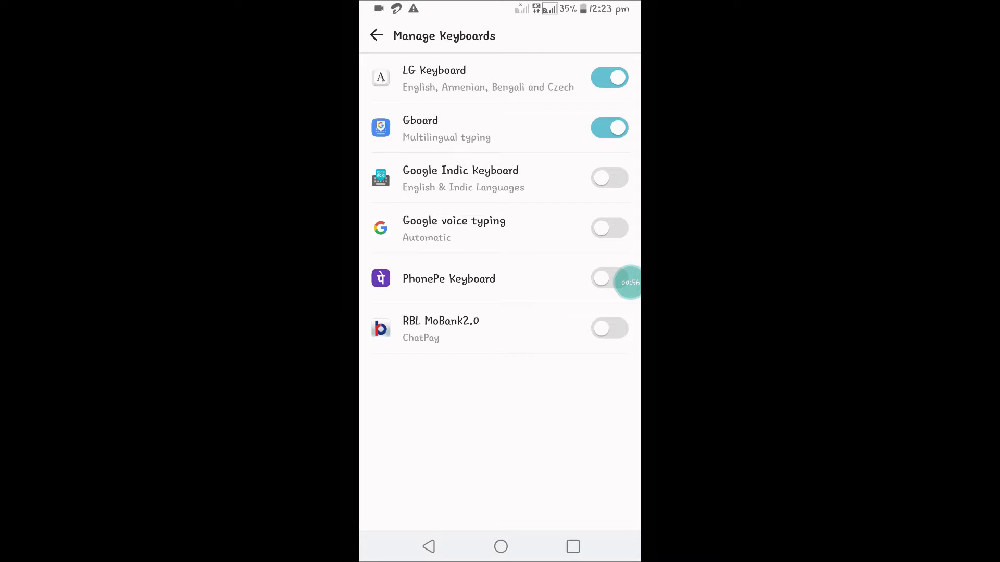
Turn Google Indic Keyboard on in Manage Keyboards and return to Language & input.
left_click(609, 177)
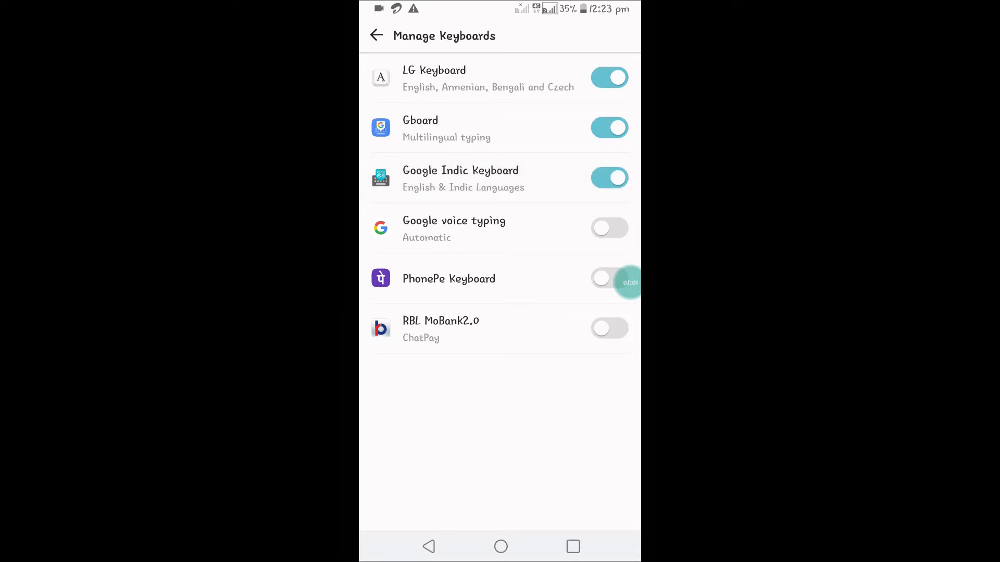
left_click(609, 178)
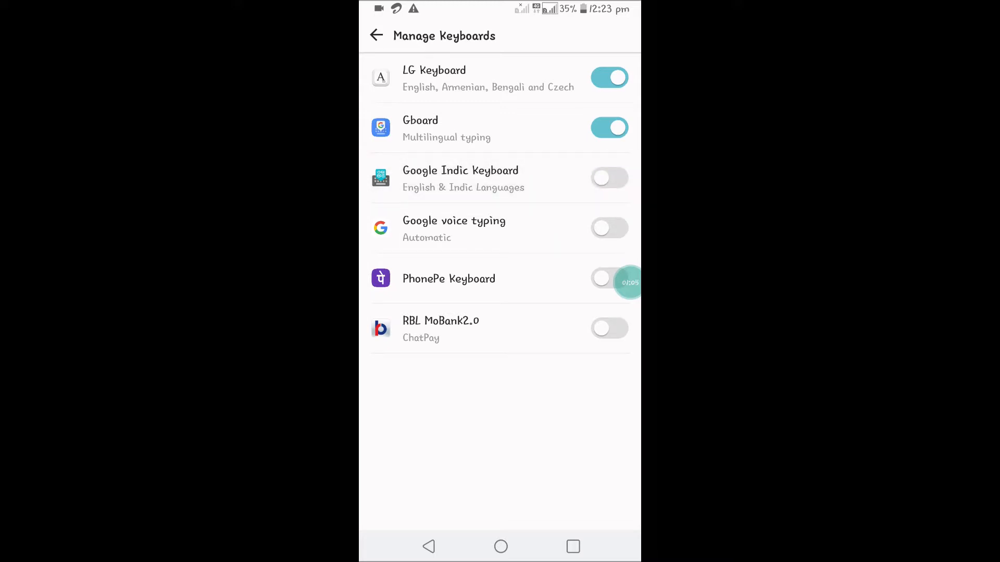
left_click(609, 177)
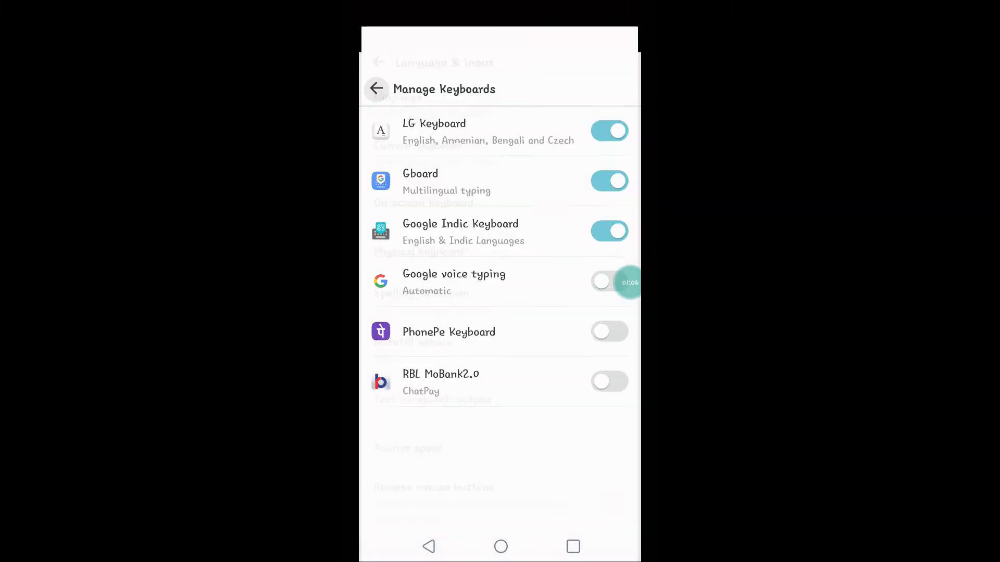
left_click(376, 89)
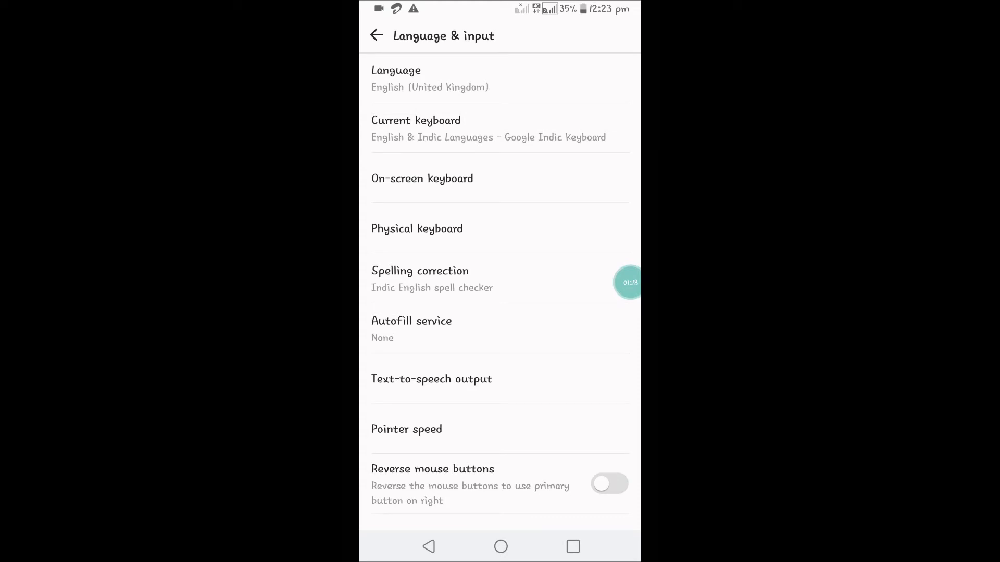
Choose Gboard in the Change keyboard dialog as the current keyboard.
left_click(421, 178)
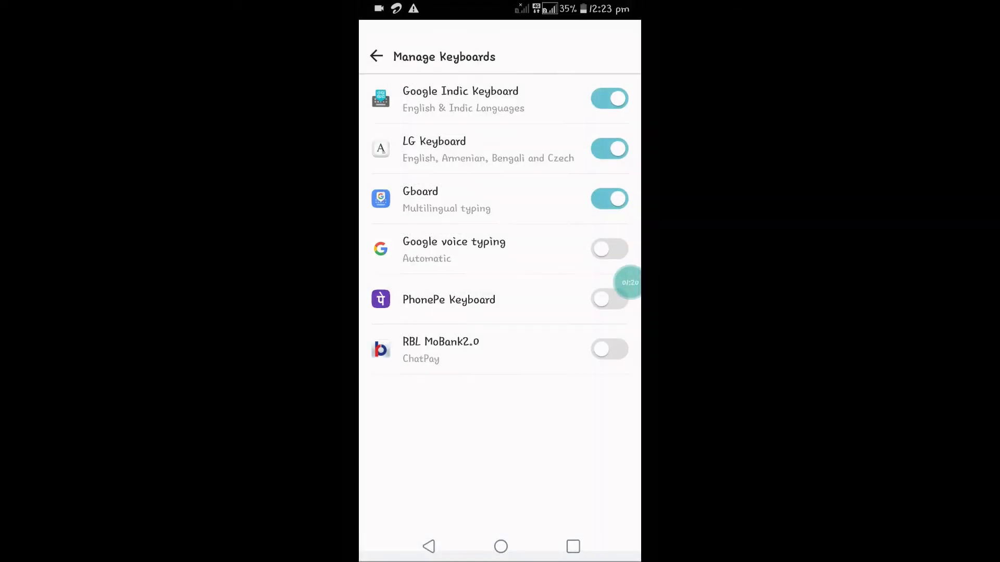
left_click(607, 300)
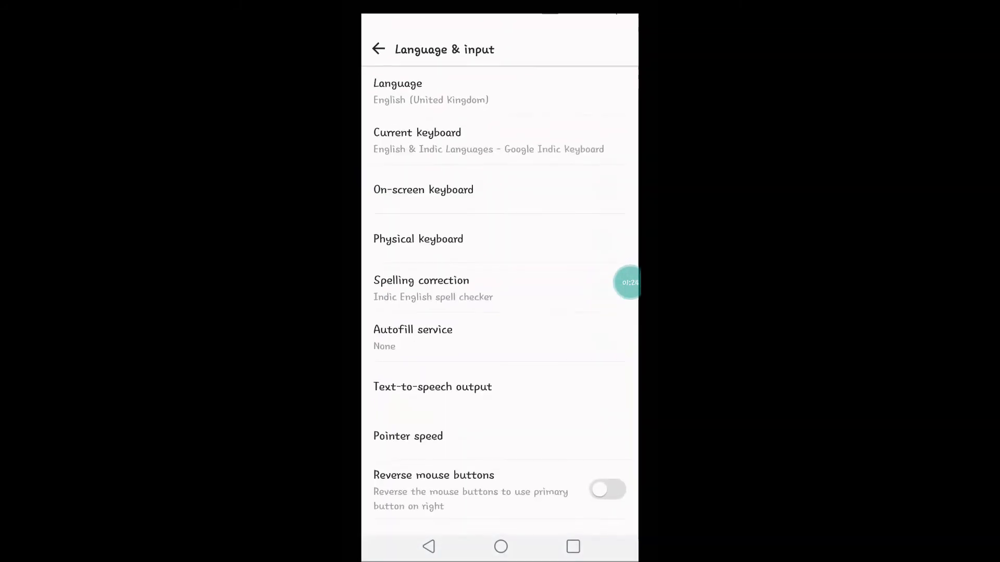
left_click(417, 141)
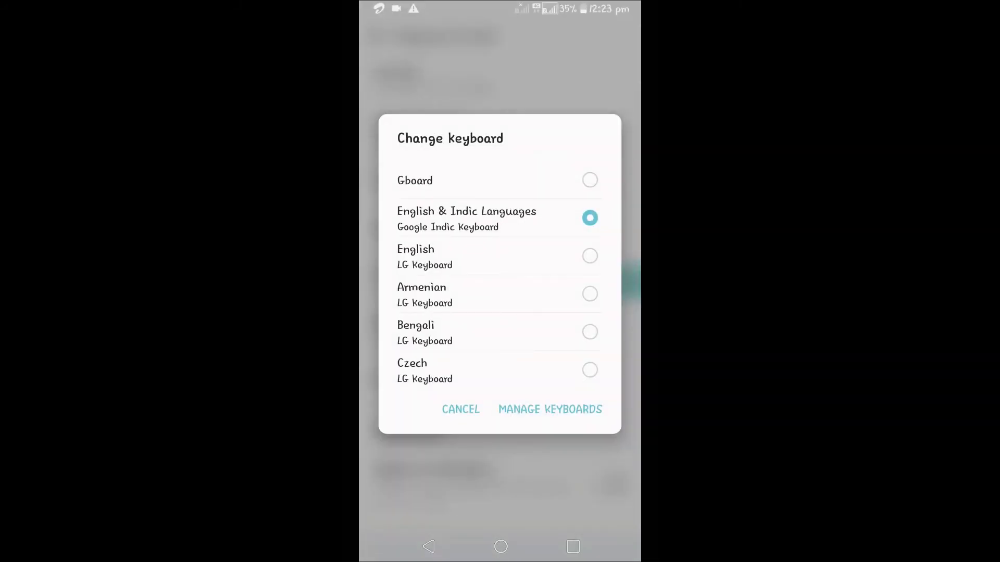
left_click(460, 409)
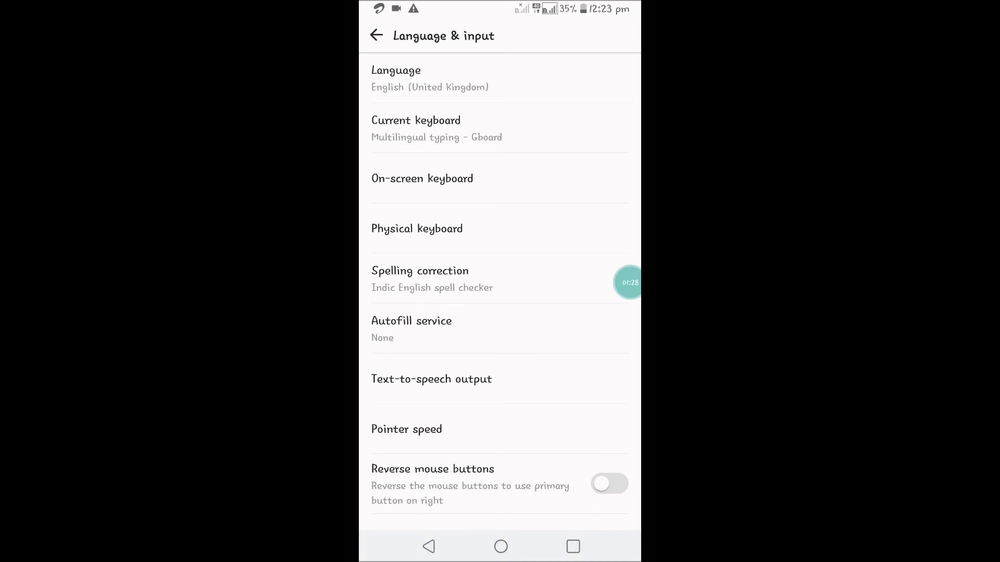